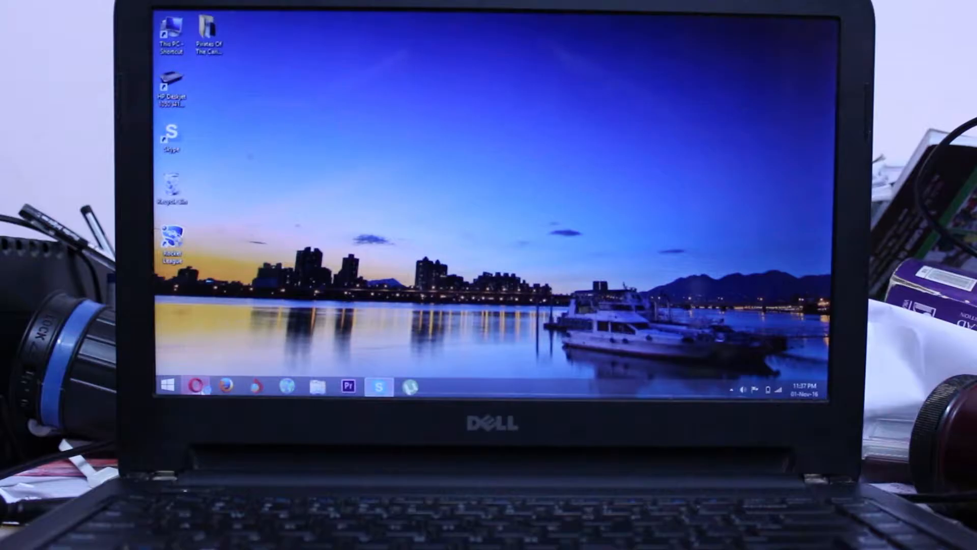
Bring up Google results for 'sbi' in Opera and highlight State Bank of India's web address
{"action": "left_click", "coordinate": [189, 387]}
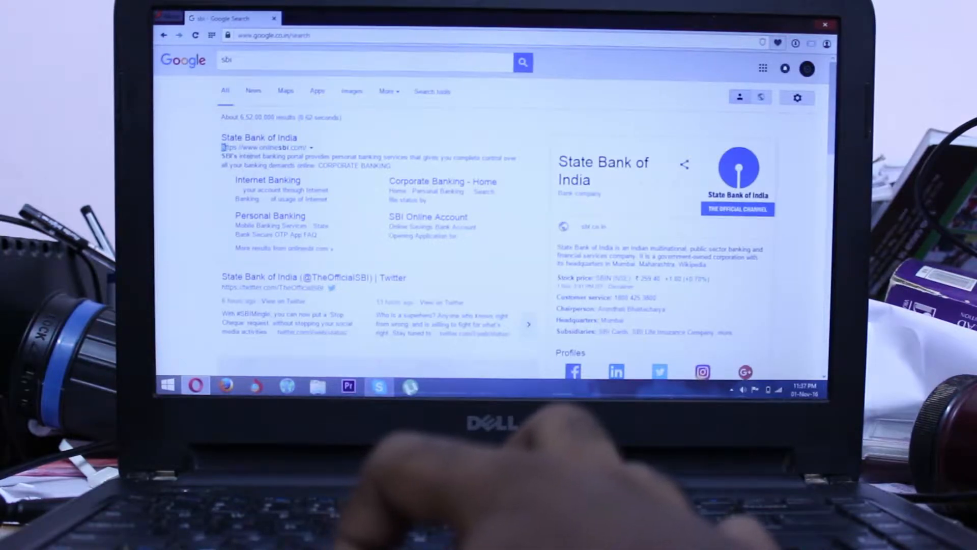
{"action": "double_click", "coordinate": [244, 147]}
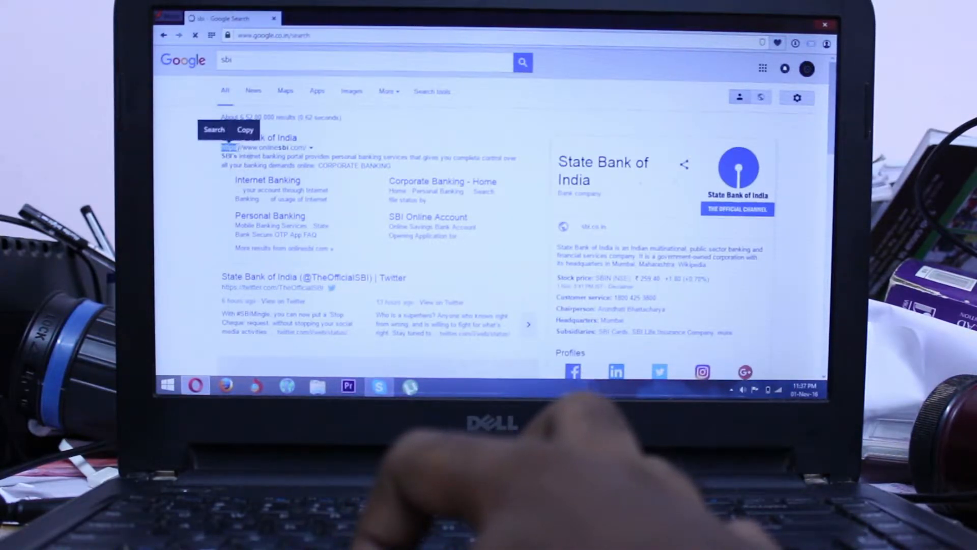